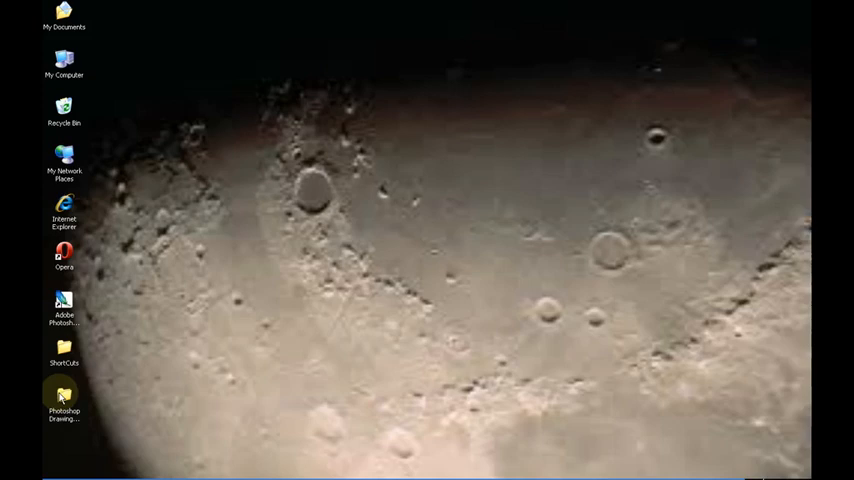
Launch Adobe Photoshop CS2 from its desktop shortcut.
double_click(64, 400)
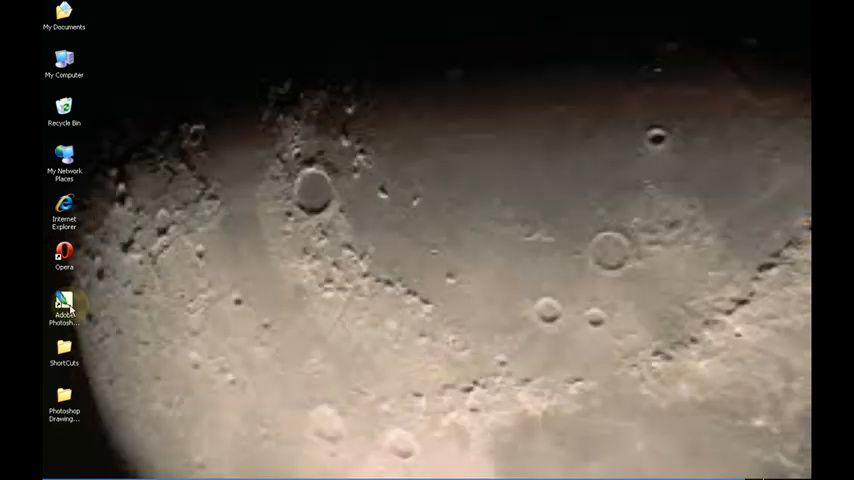
double_click(64, 304)
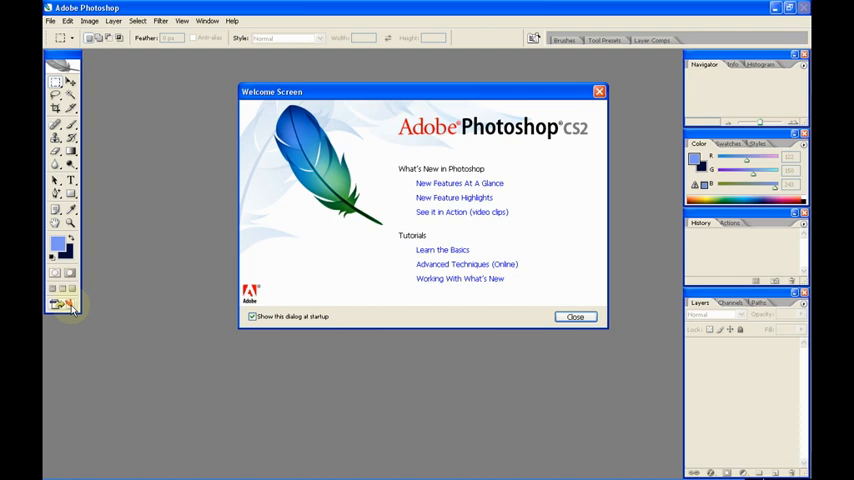
mouse_move(540, 356)
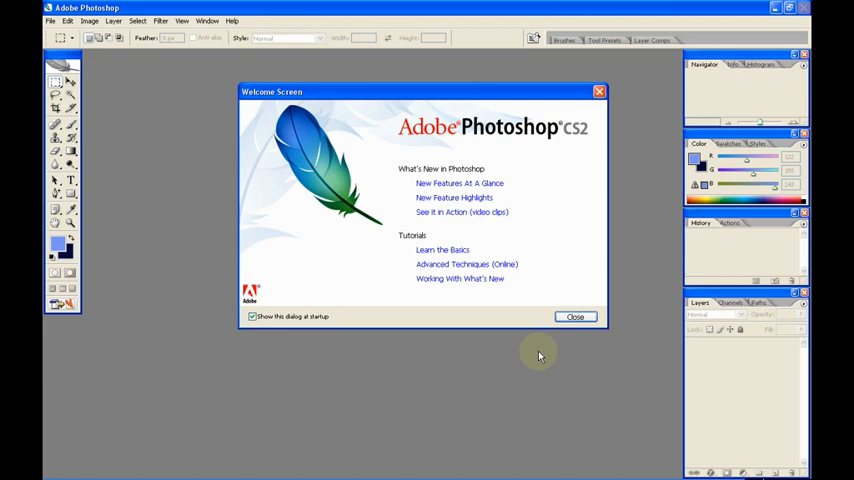
Dismiss the Welcome Screen, leaving an empty workspace.
click(576, 316)
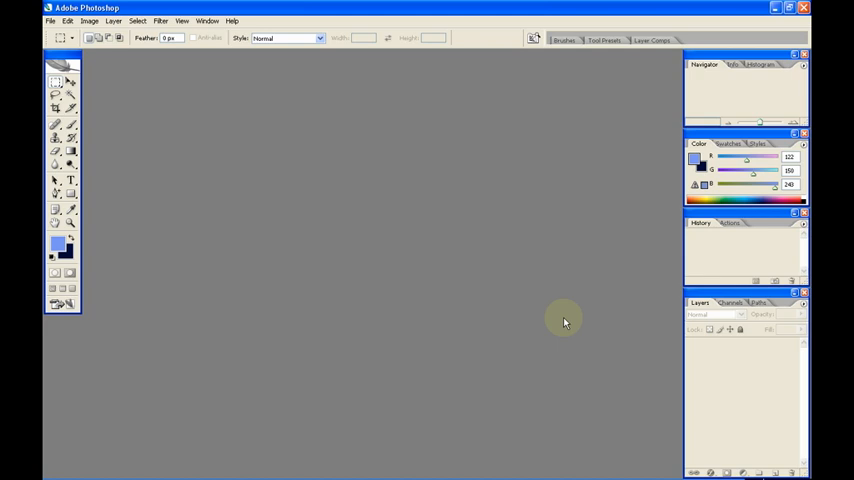
Hide the Navigator palette via the Window menu, then bring it back.
click(208, 20)
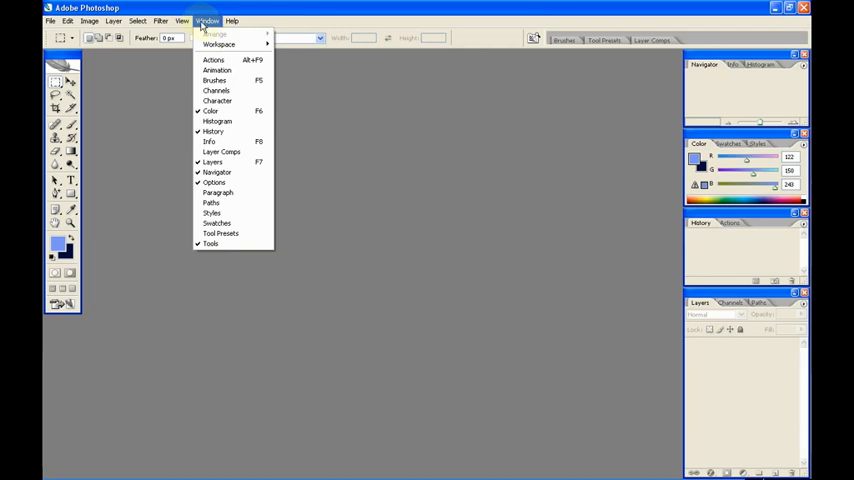
mouse_move(216, 172)
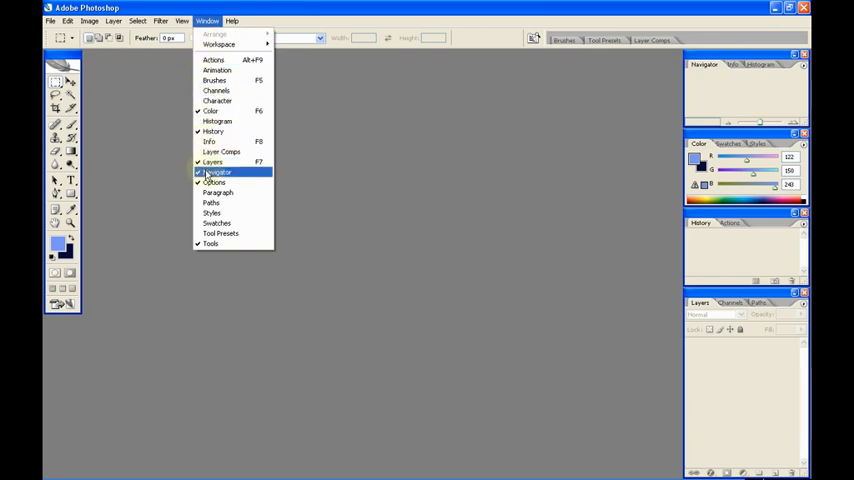
click(216, 172)
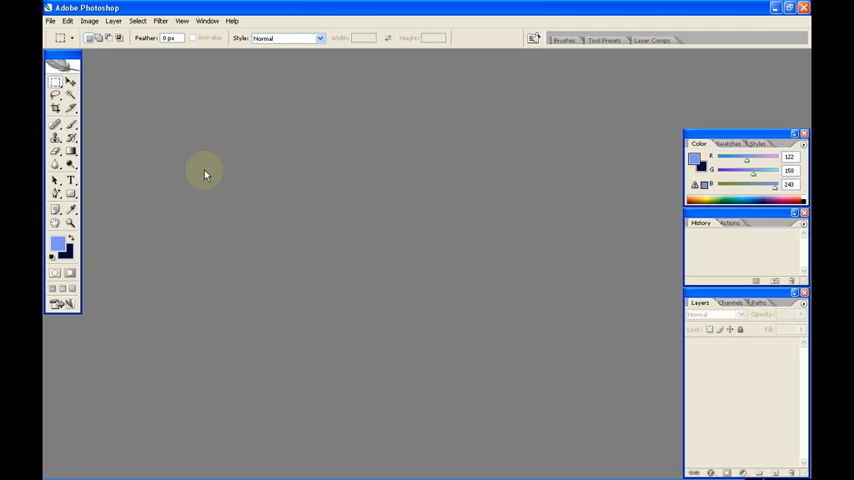
click(208, 20)
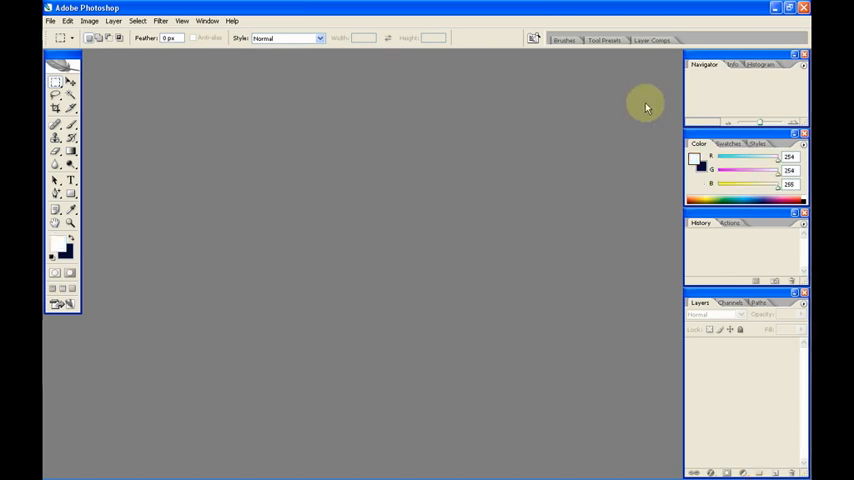
mouse_move(712, 100)
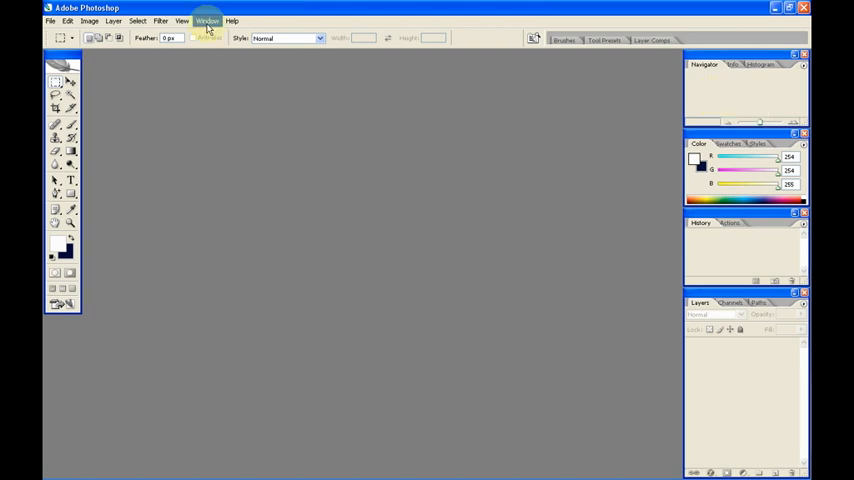
Hide the Color palette via the Window menu.
click(208, 20)
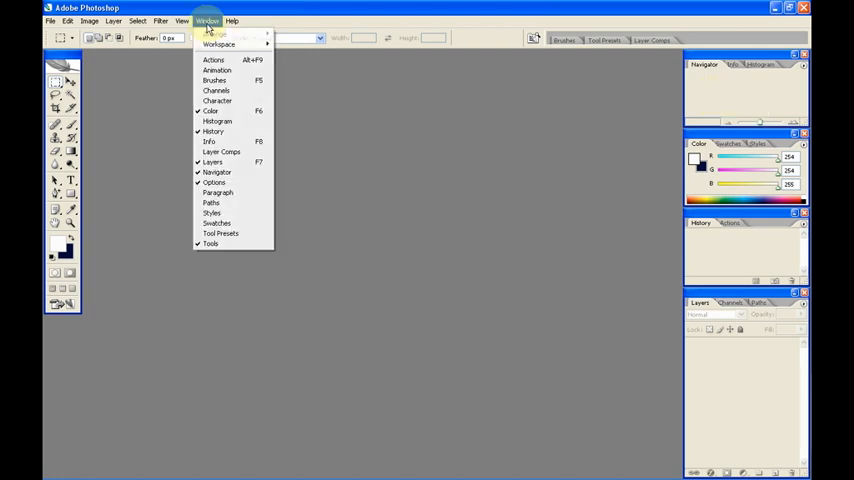
click(210, 110)
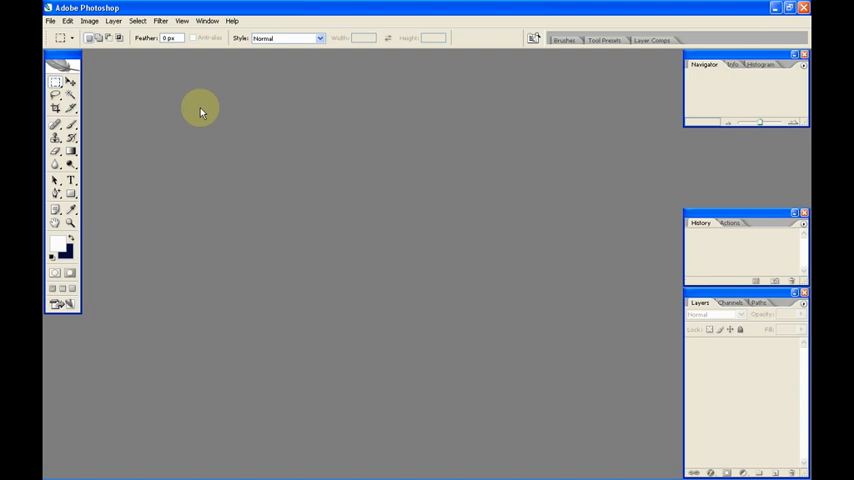
click(206, 20)
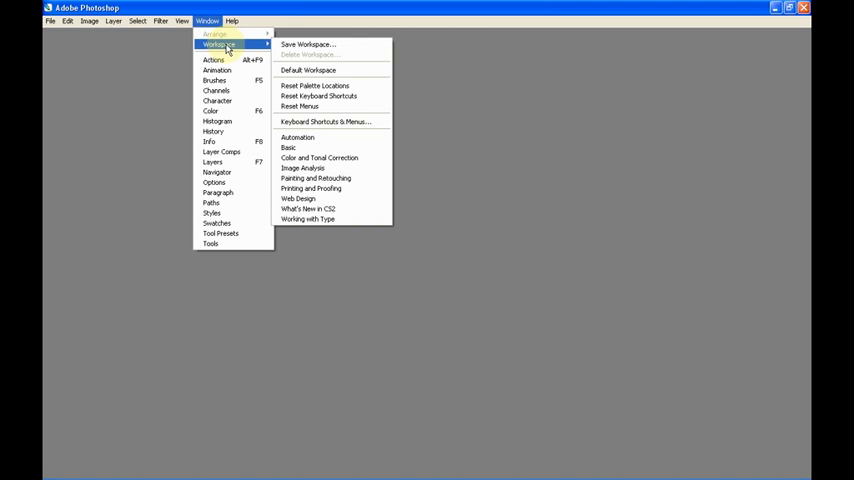
mouse_move(310, 70)
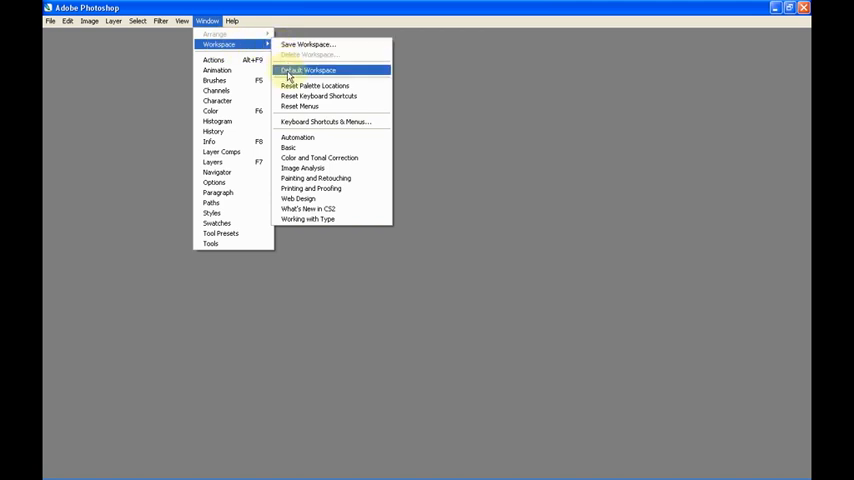
Restore the Default Workspace layout and go to the File commands.
click(306, 70)
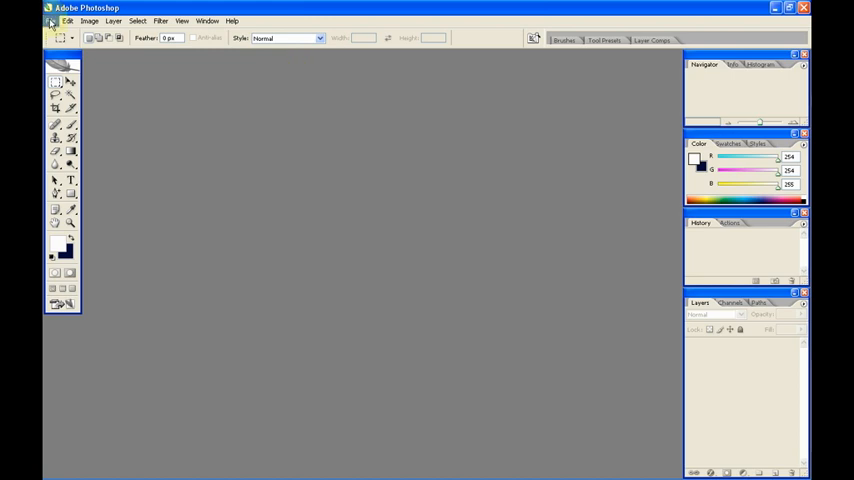
click(68, 20)
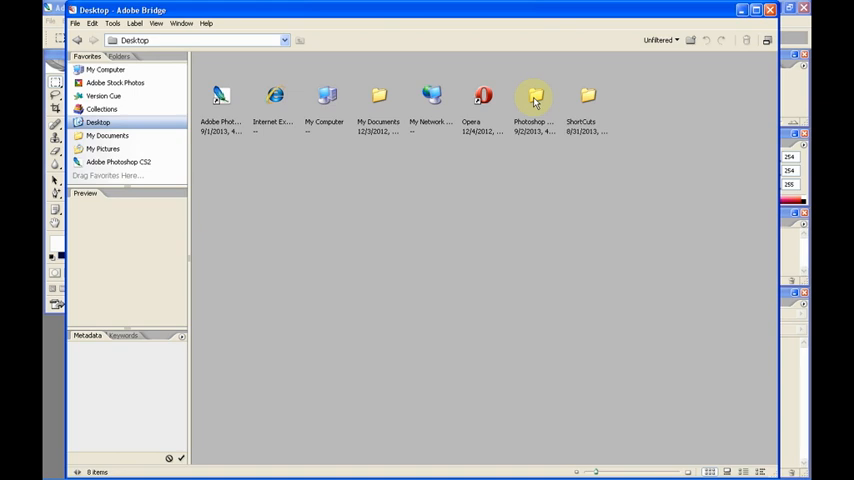
In Bridge, enter the Photoshop Drawing Folder and send BlankPage to Photoshop.
double_click(532, 96)
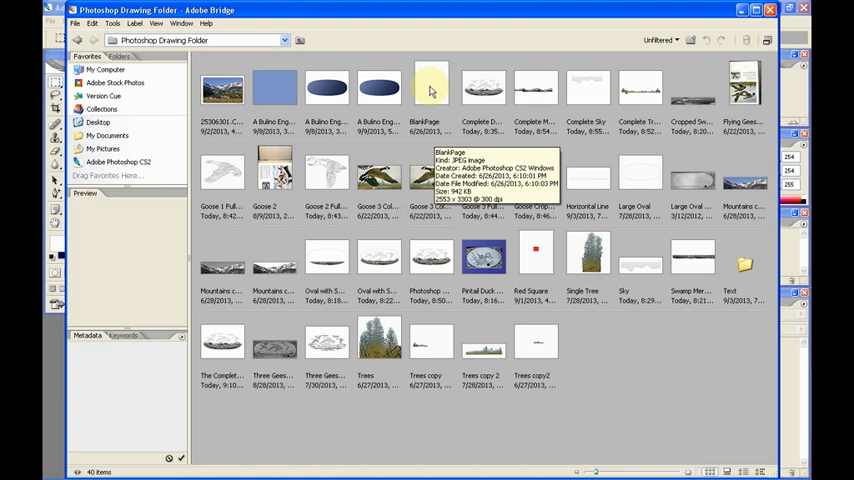
click(430, 84)
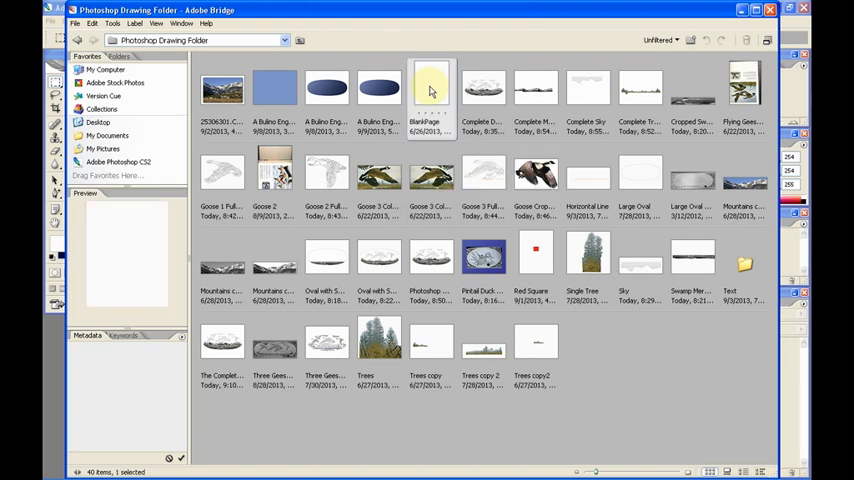
double_click(430, 88)
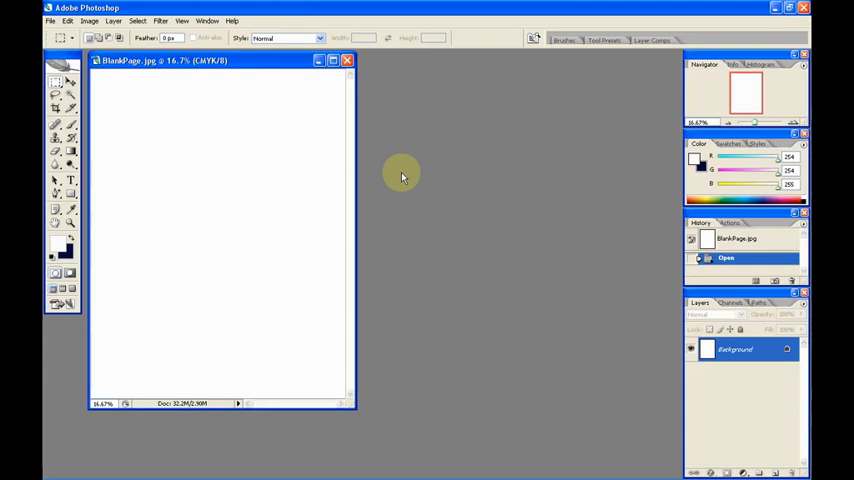
mouse_move(664, 90)
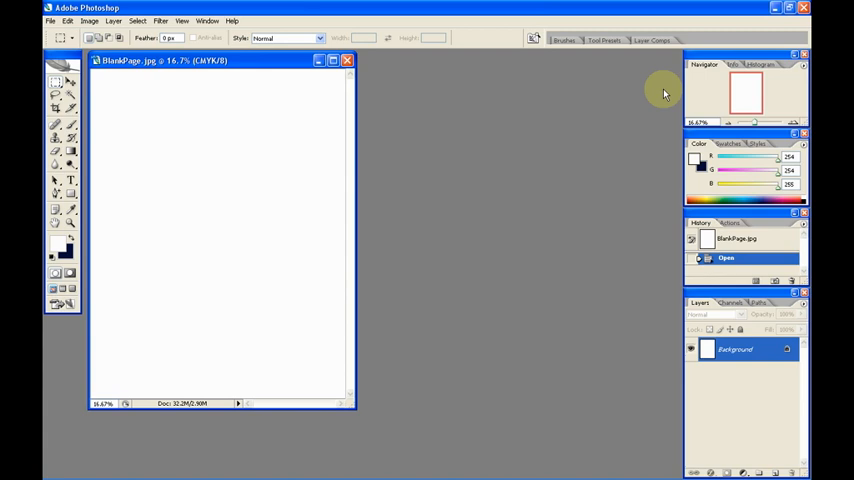
mouse_move(748, 124)
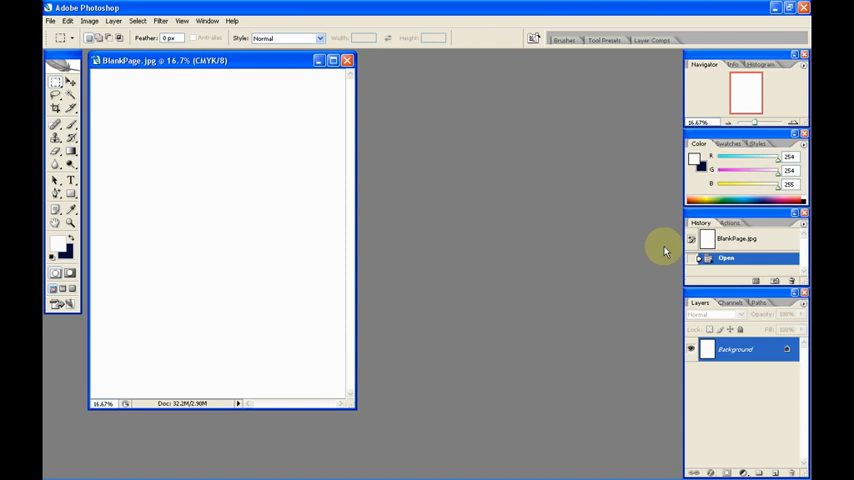
mouse_move(644, 364)
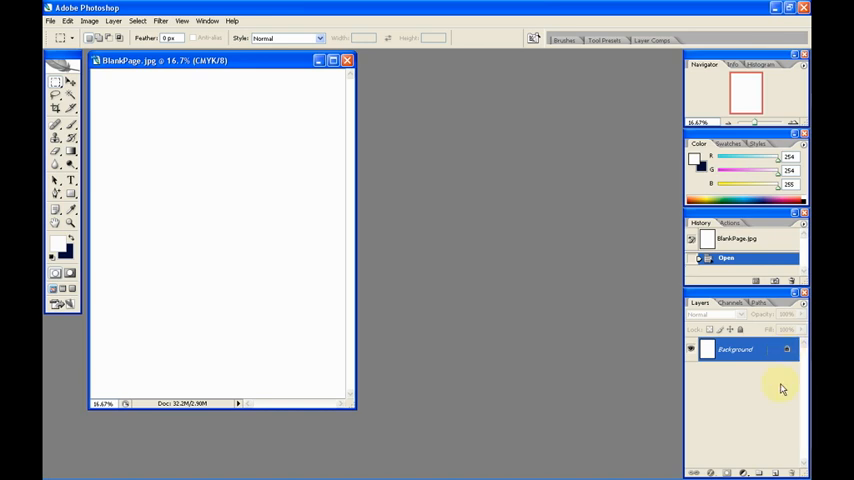
mouse_move(776, 472)
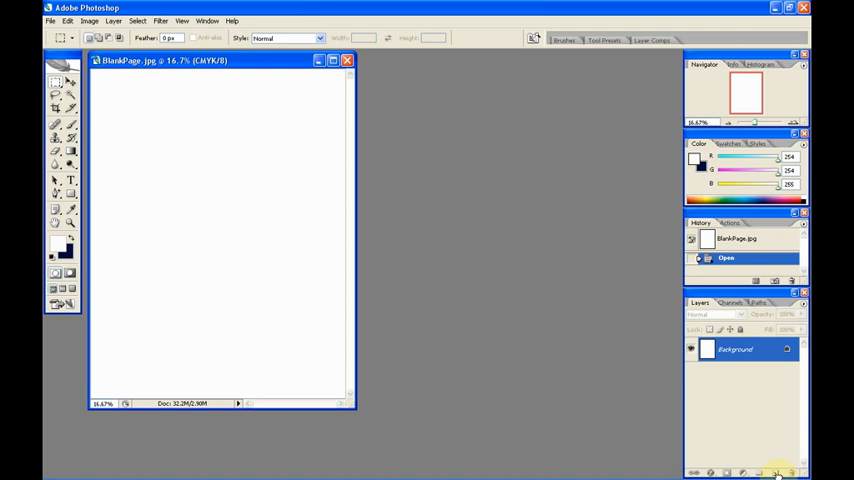
Duplicate the Background layer to create Background copy above it.
click(772, 472)
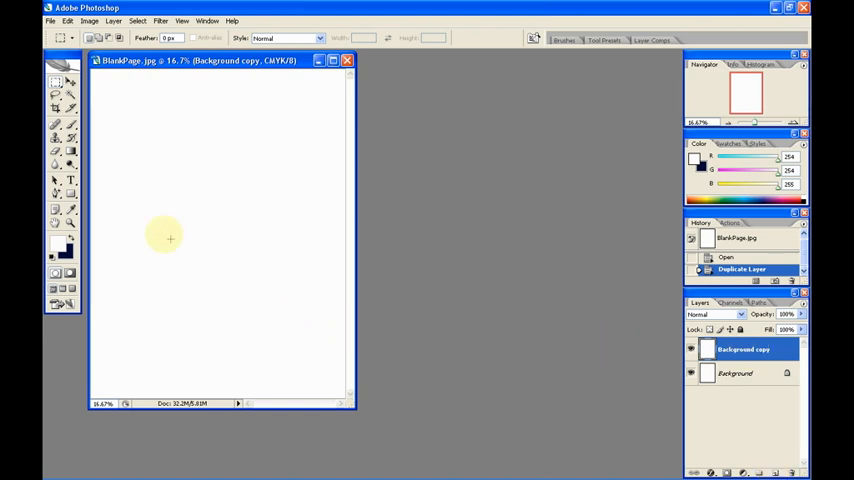
Rotate the canvas 90° CW via Image > Rotate Canvas, making the page landscape.
click(88, 20)
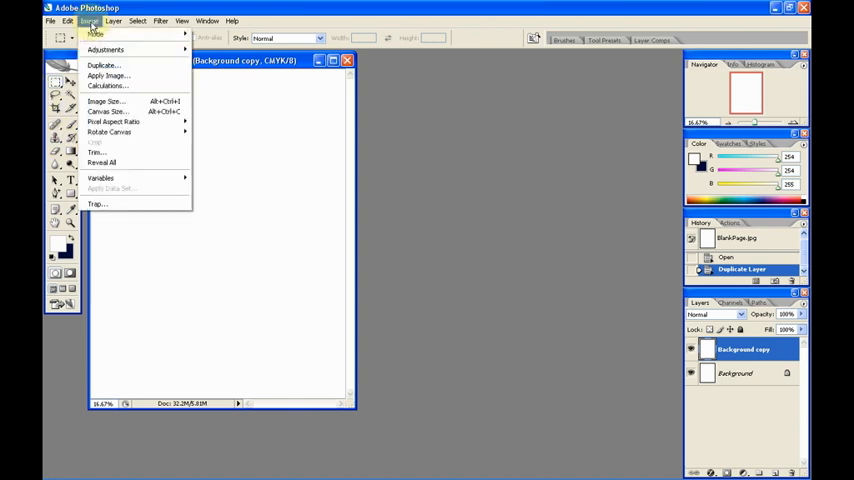
mouse_move(108, 132)
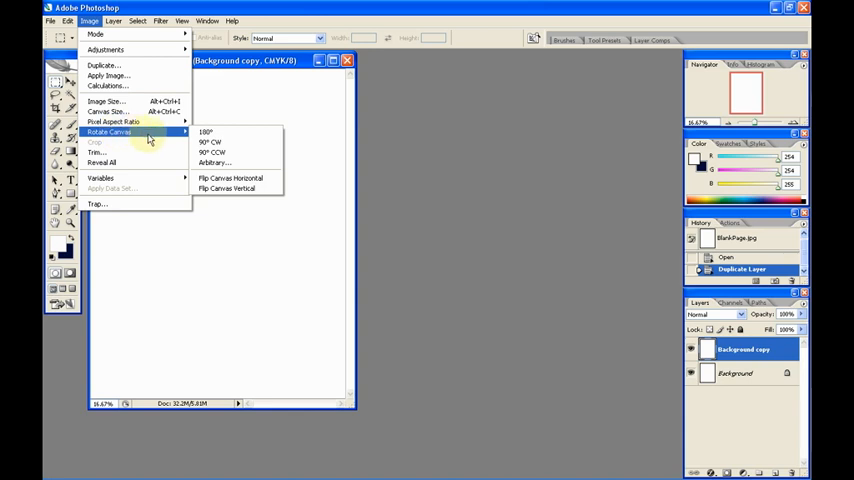
mouse_move(210, 142)
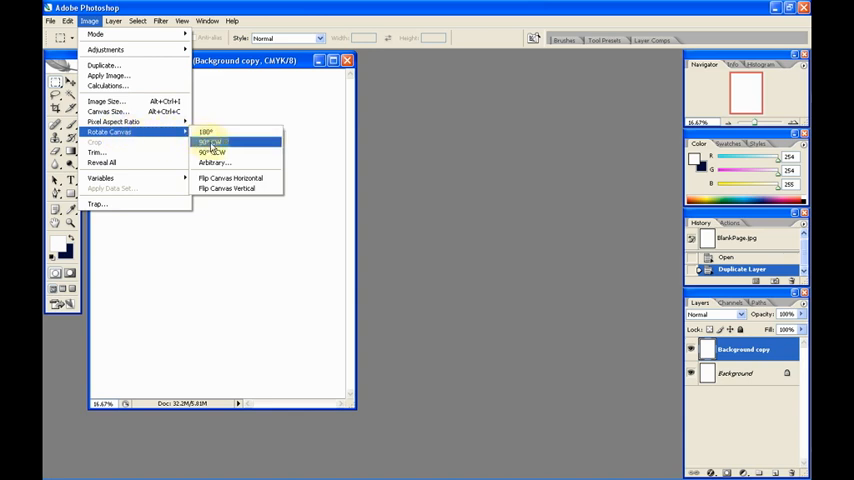
click(210, 142)
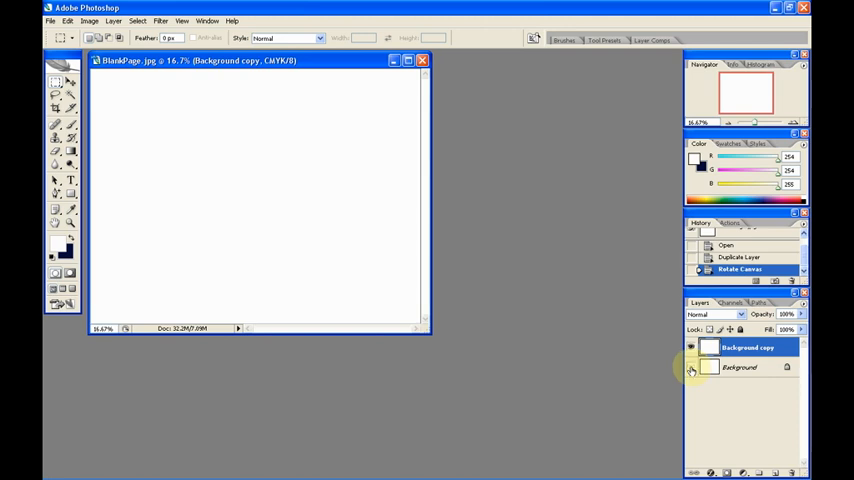
mouse_move(692, 368)
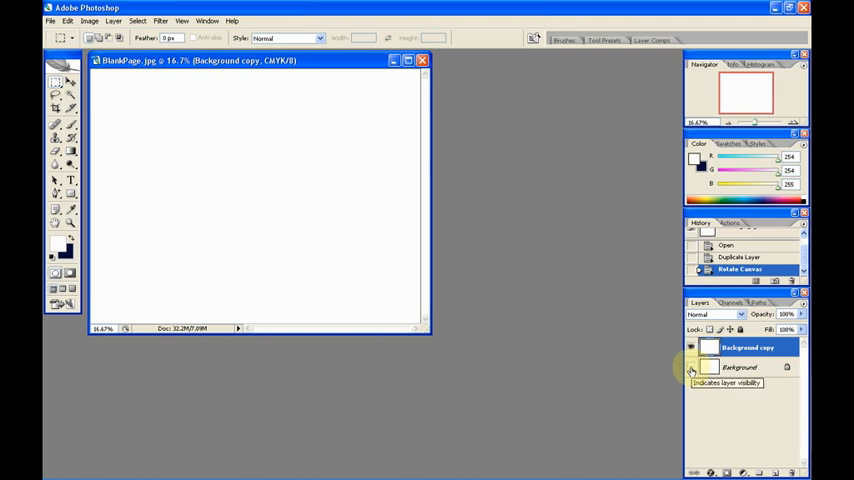